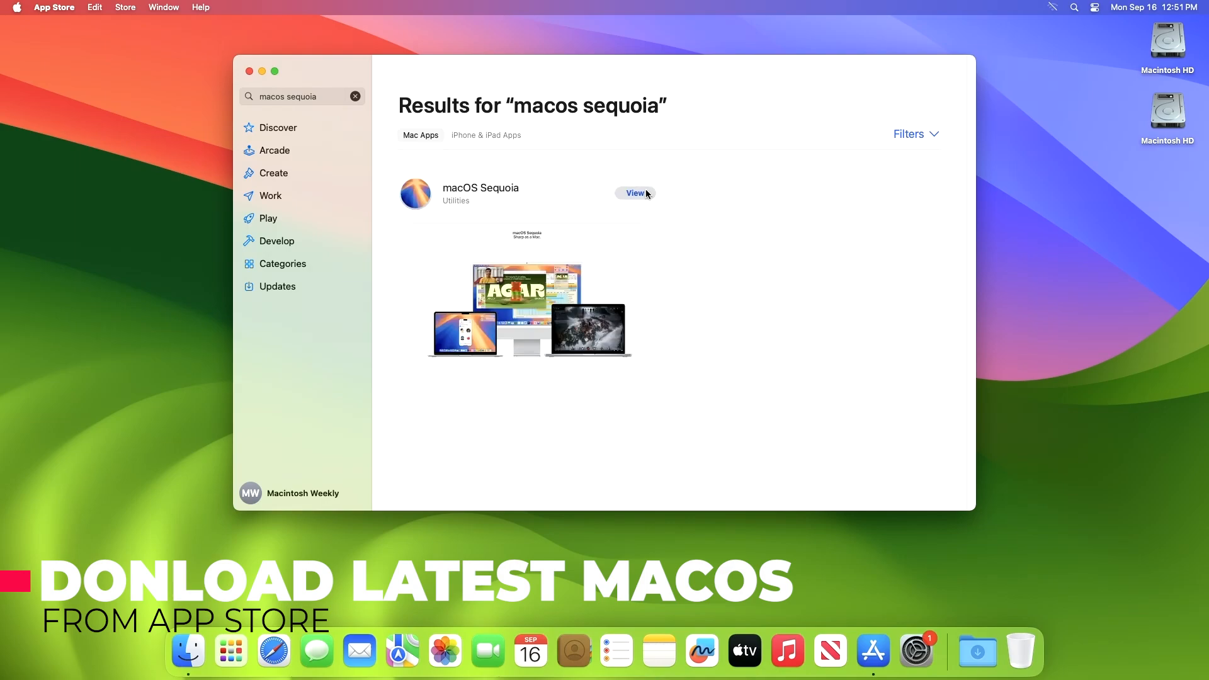
# Get macOS Sequoia 15.0 from its App Store page and confirm the download
pyautogui.click(634, 192)
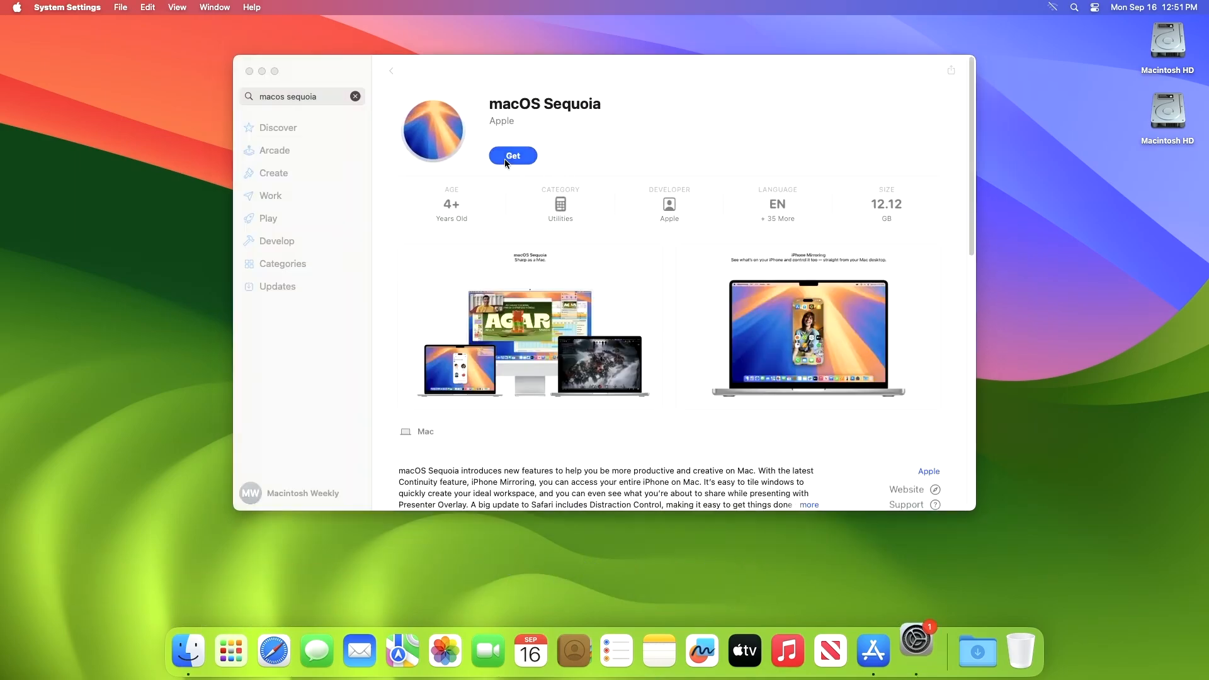
pyautogui.click(513, 155)
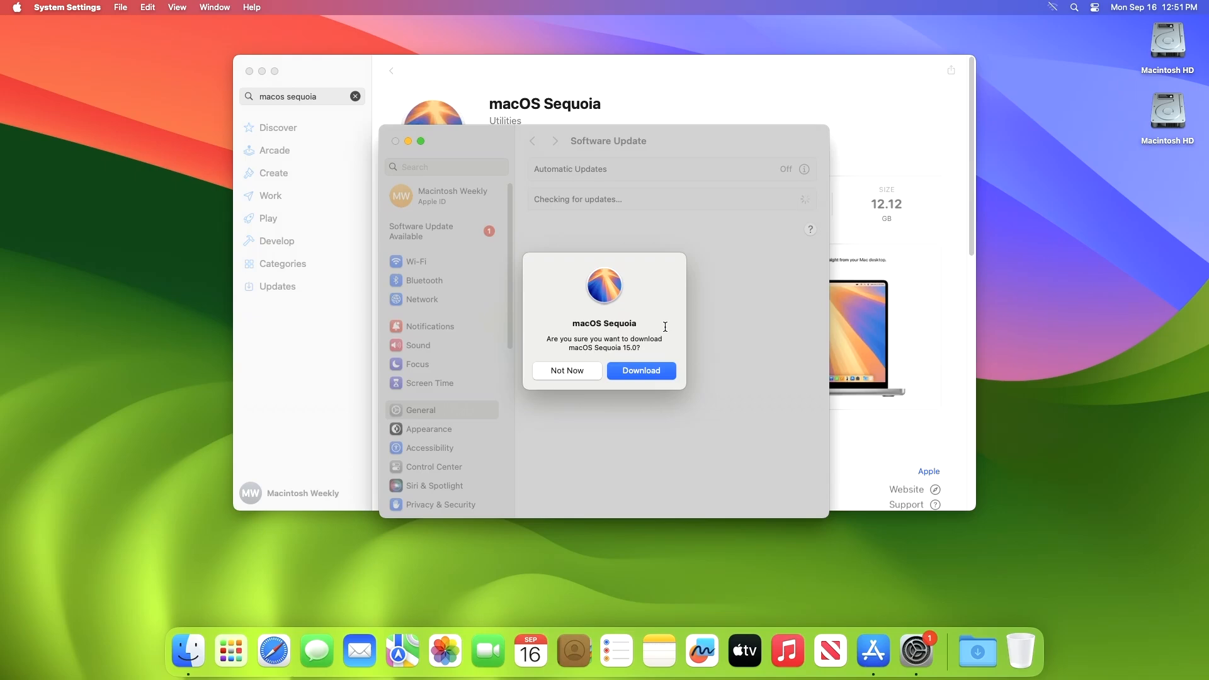
pyautogui.click(640, 370)
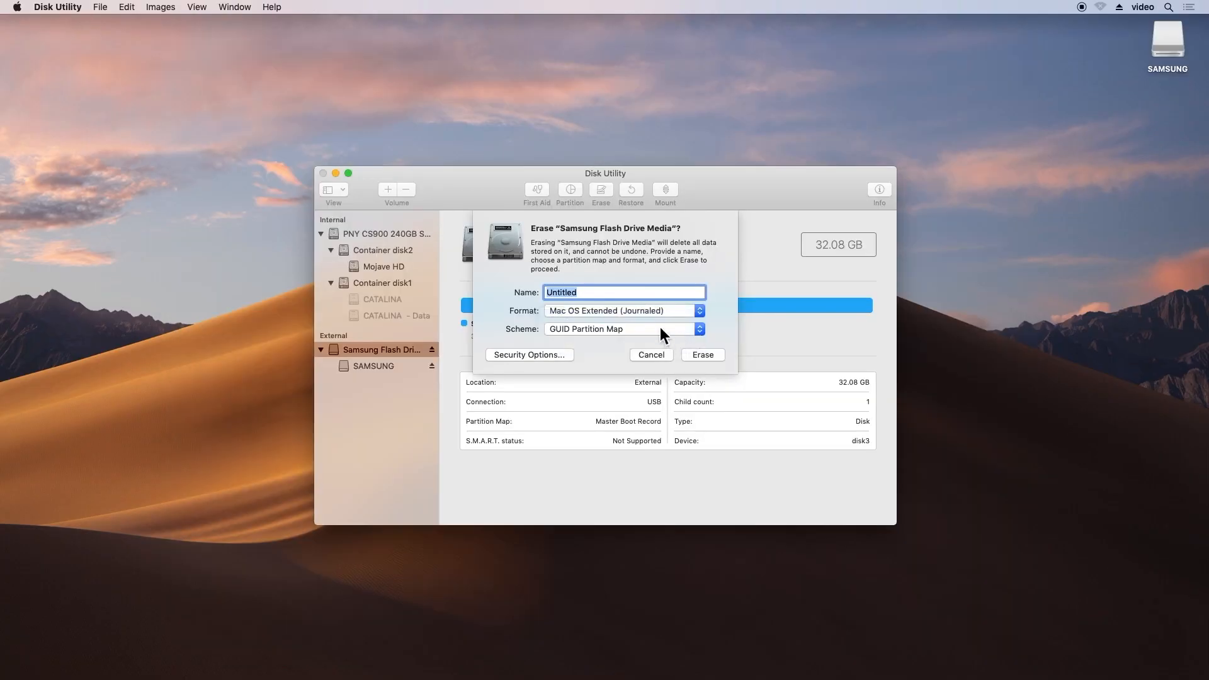
pyautogui.moveTo(653, 324)
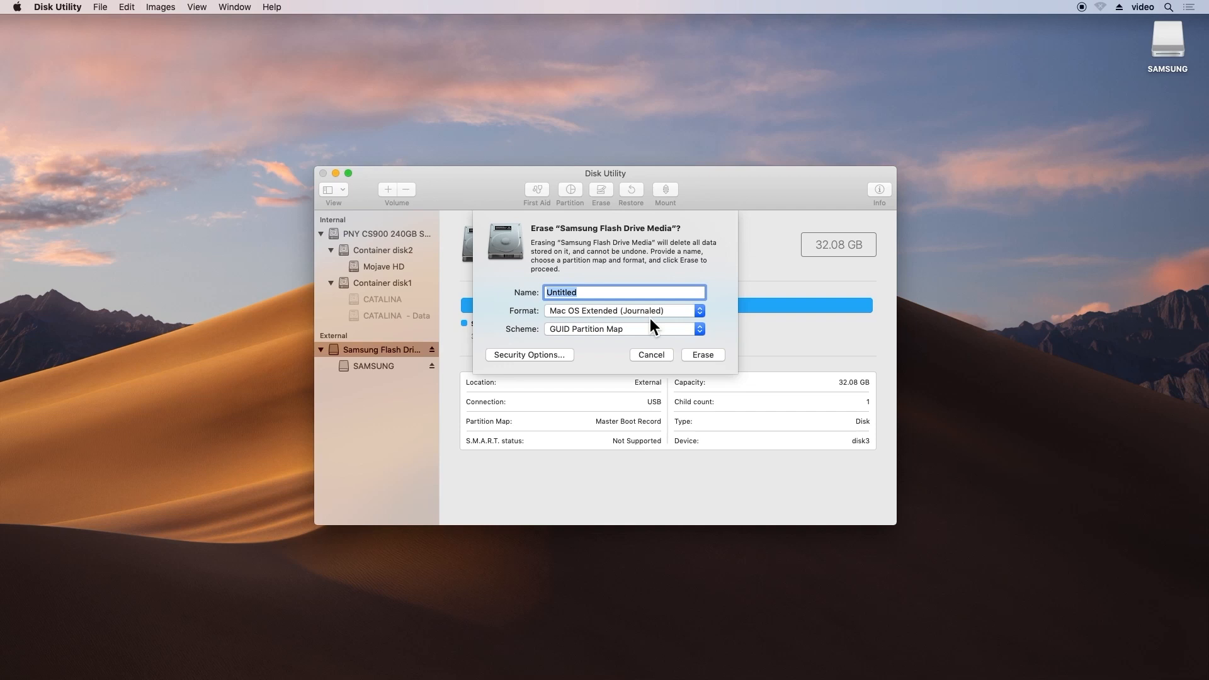
# Erase the Samsung flash drive as Mac OS Extended (Journaled), GUID map, named USB
pyautogui.write('USB')
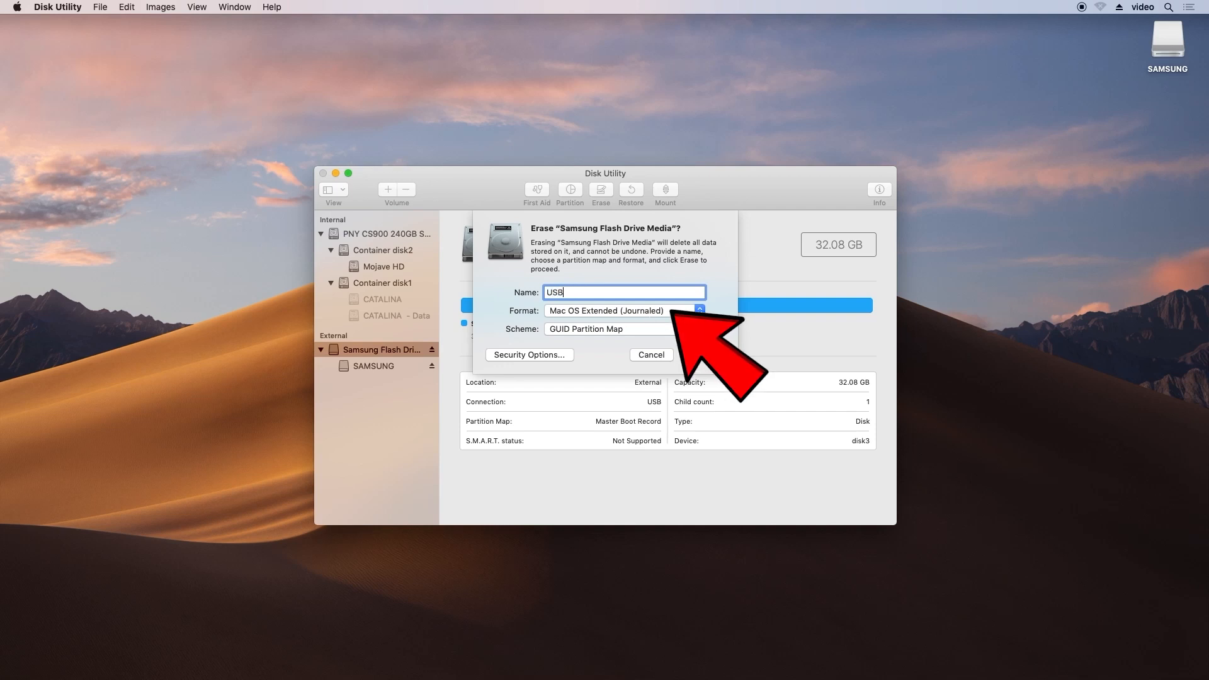
pyautogui.click(650, 355)
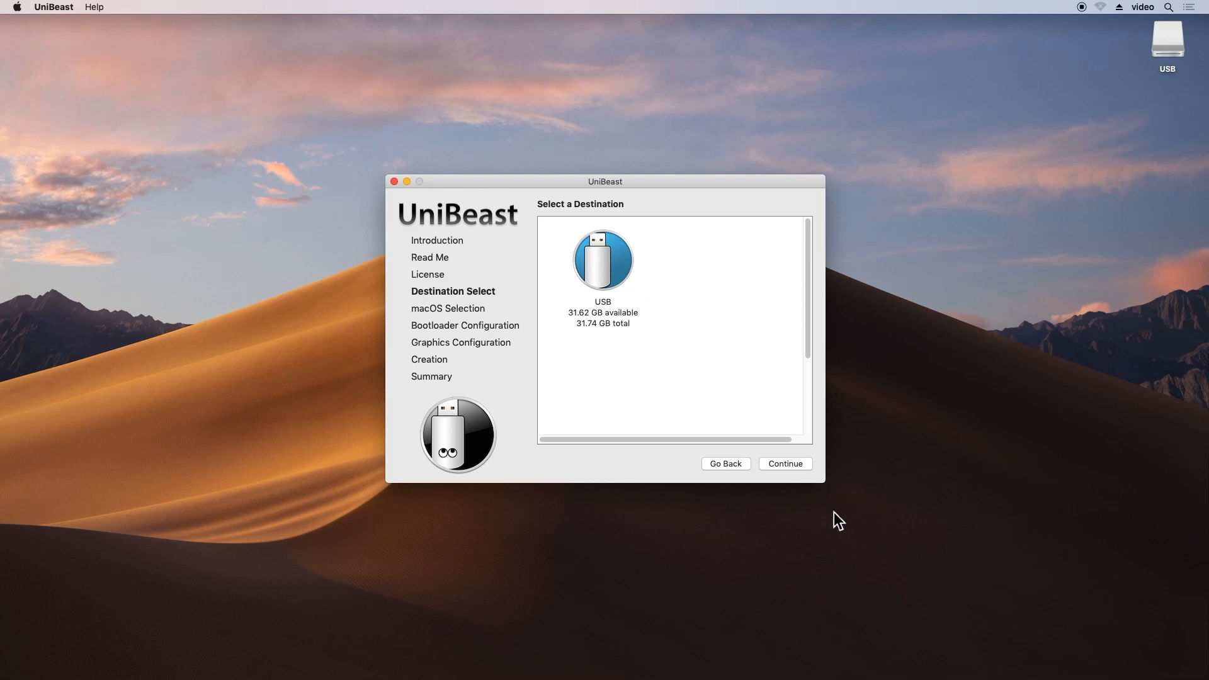
# Create a Sequoia installer on USB with UEFI Boot Mode, no graphics injection, and authorize it
pyautogui.click(784, 464)
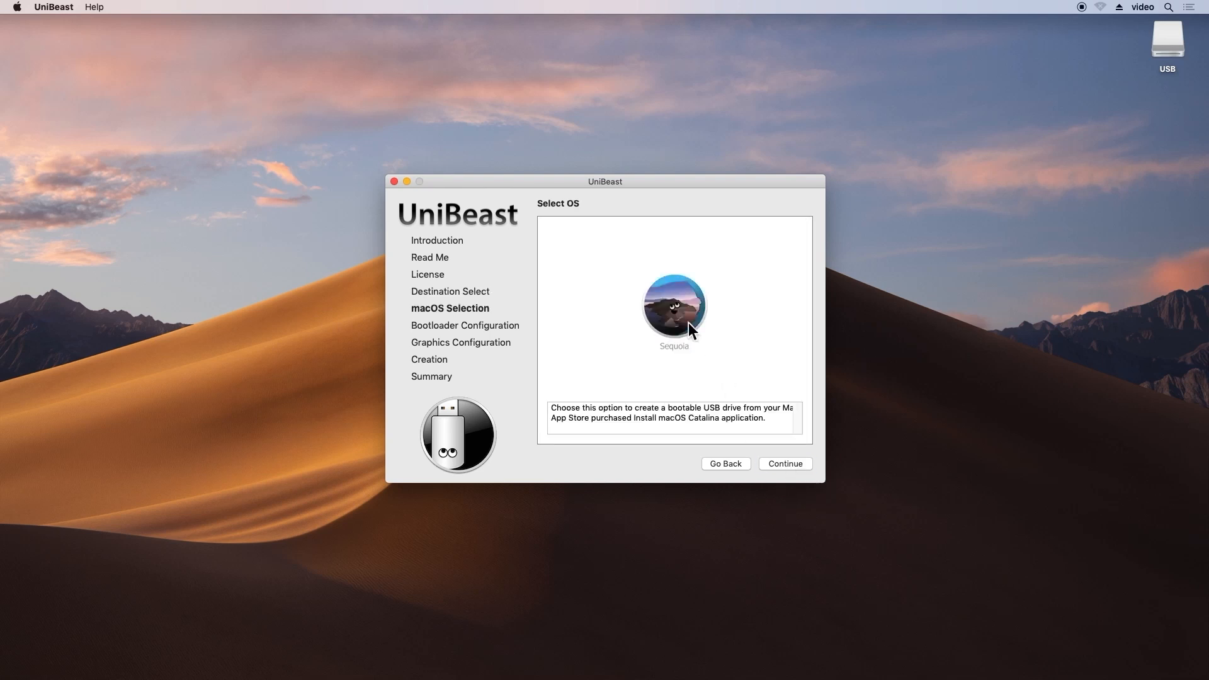
pyautogui.click(783, 463)
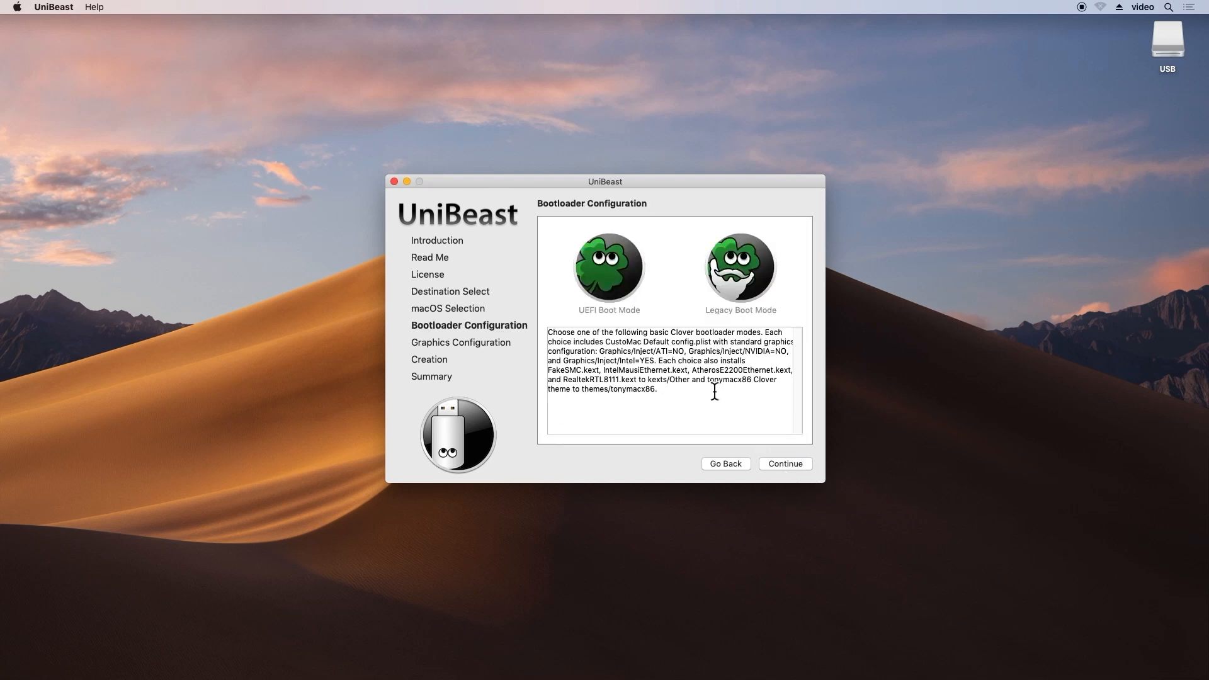
pyautogui.click(608, 267)
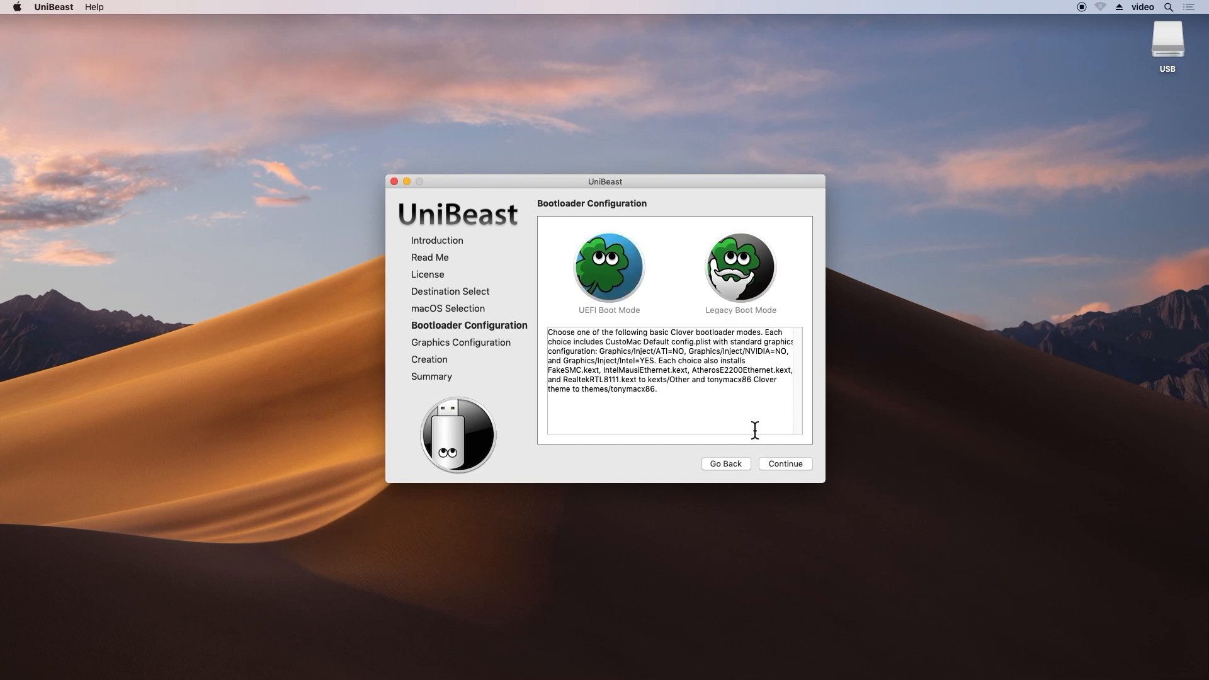
pyautogui.click(784, 463)
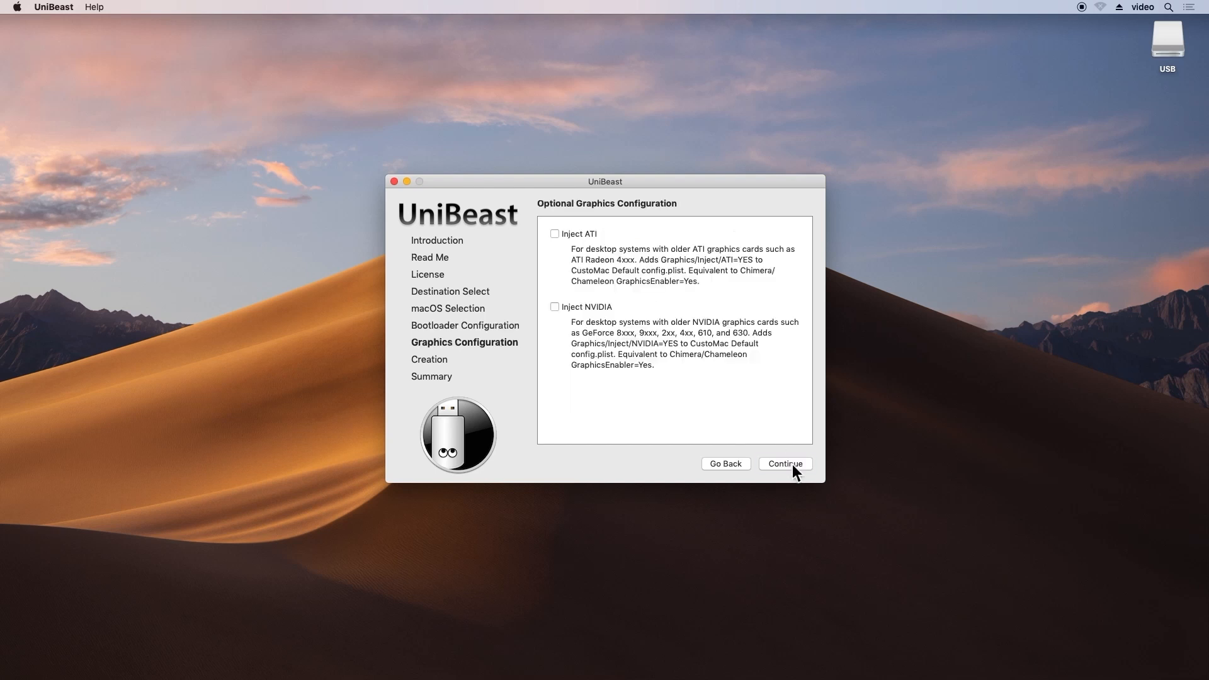
pyautogui.click(784, 463)
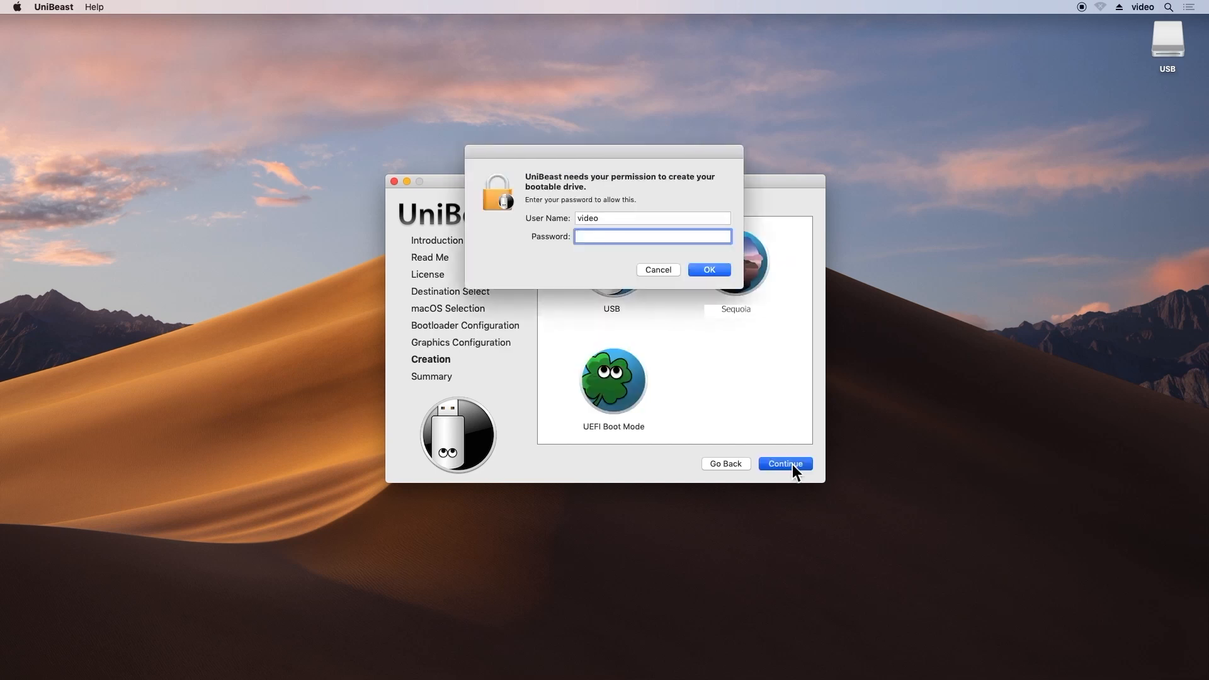
pyautogui.click(708, 270)
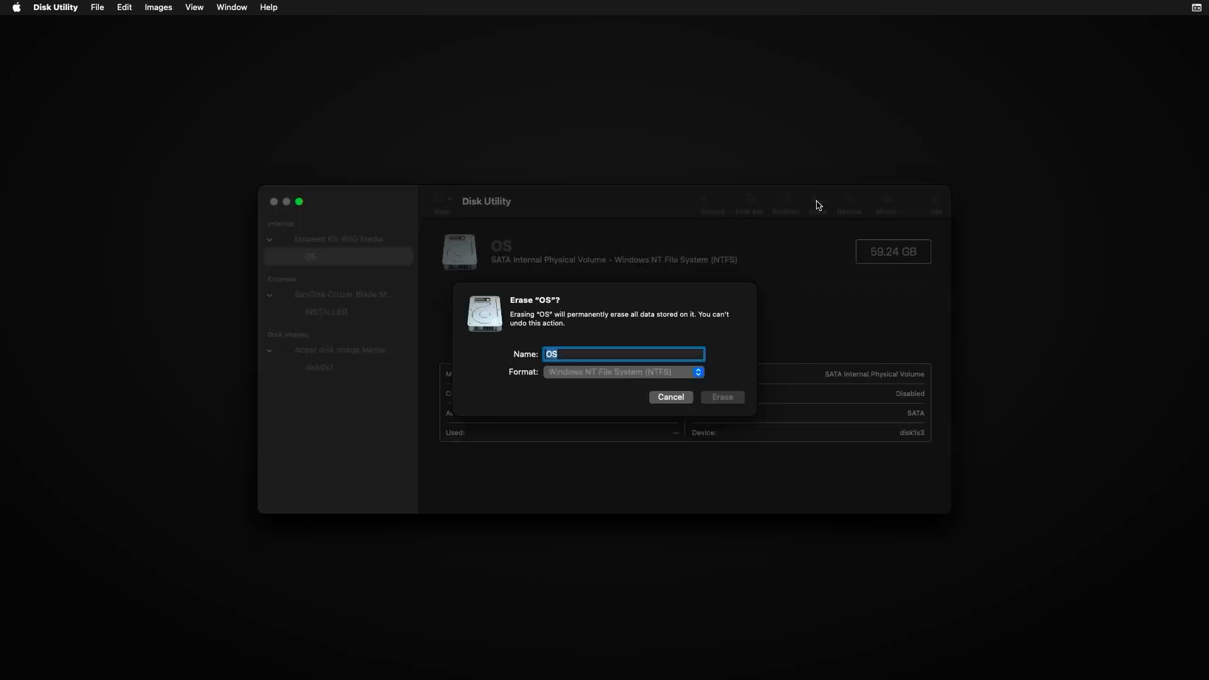
# Bring up the erase prompt for the internal OS volume in Disk Utility
pyautogui.click(620, 371)
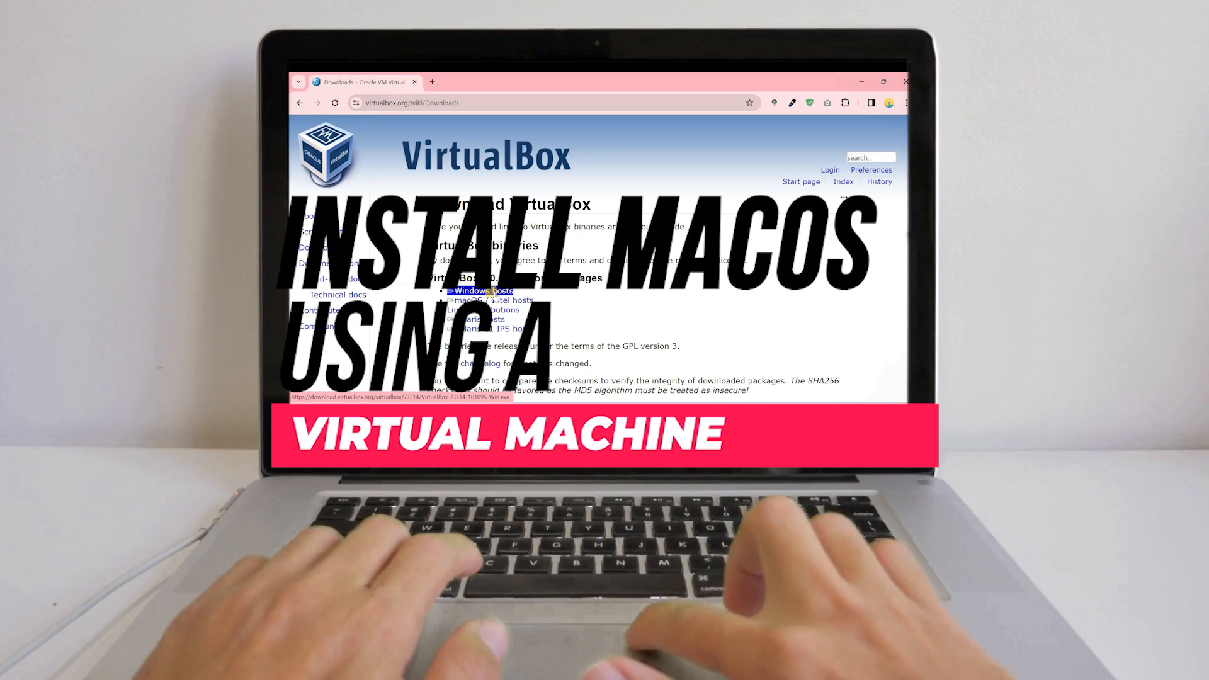
# Download the VirtualBox Windows hosts installer from virtualbox.org and go to the finished file
pyautogui.click(481, 291)
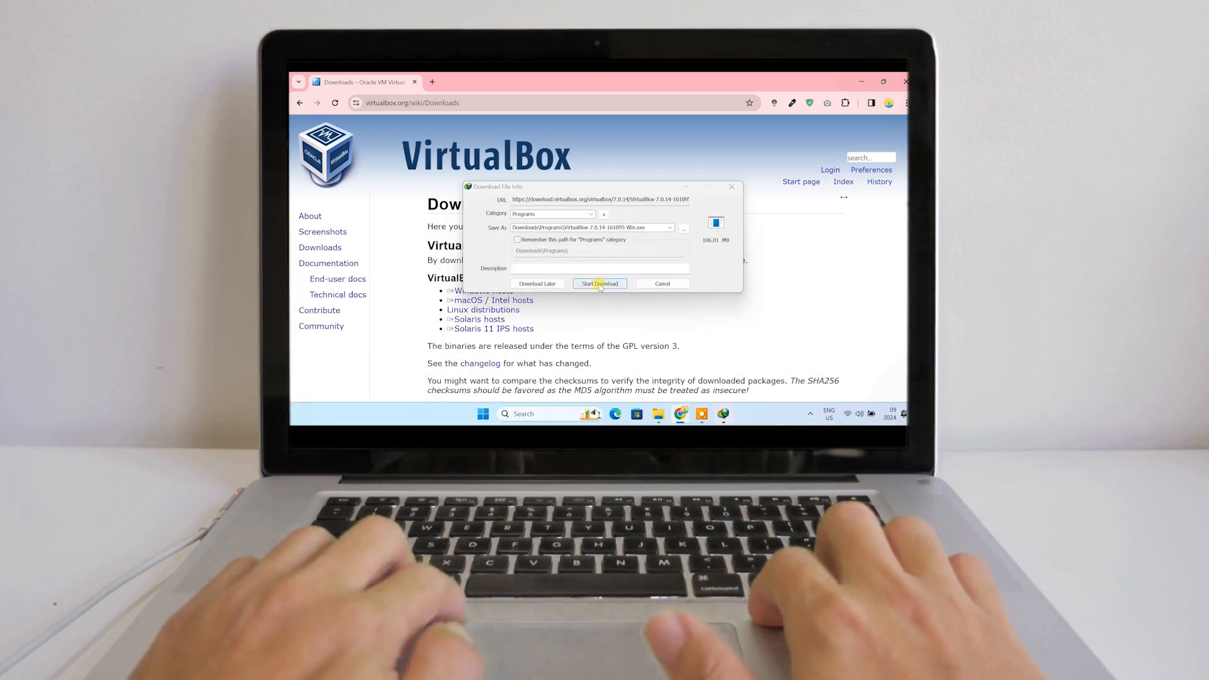
pyautogui.click(599, 283)
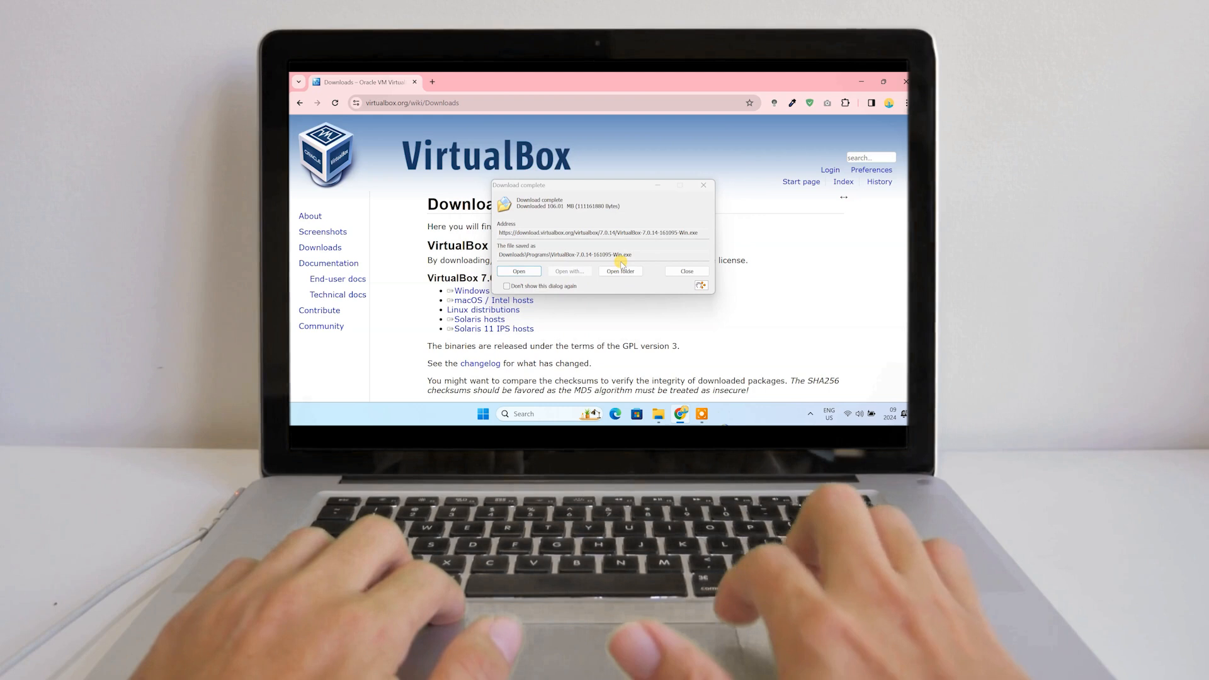
pyautogui.click(685, 271)
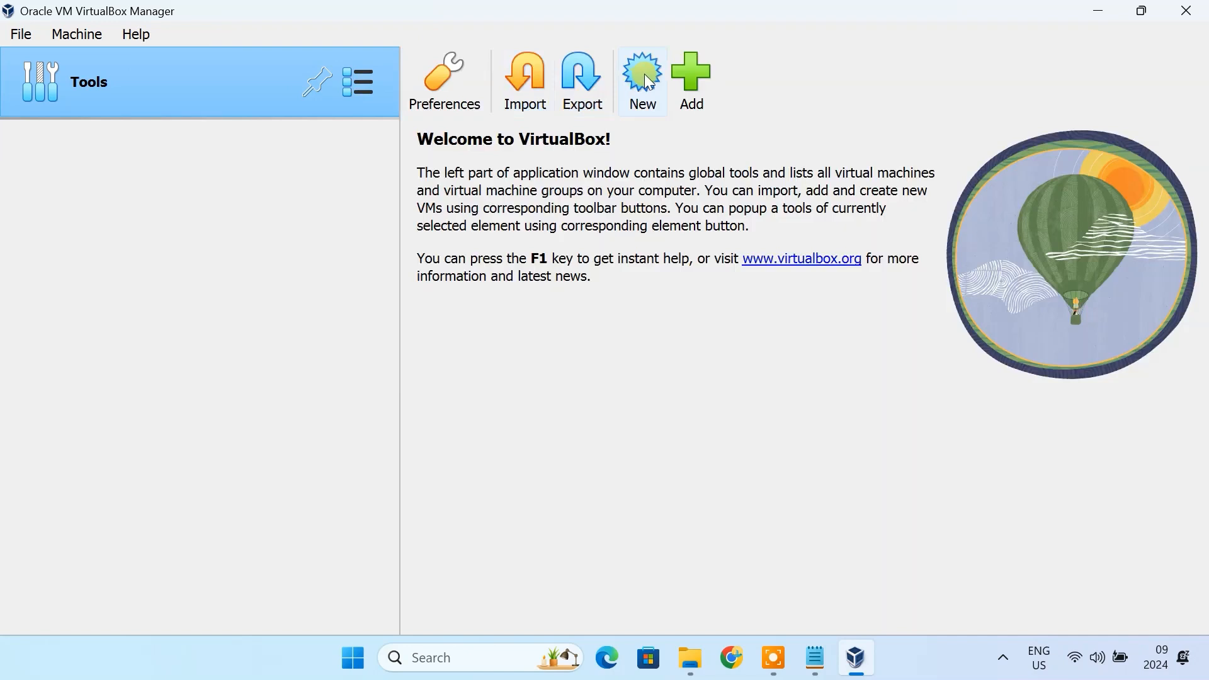
# Create a new virtual machine named macOS and browse Downloads for its ISO image
pyautogui.click(641, 77)
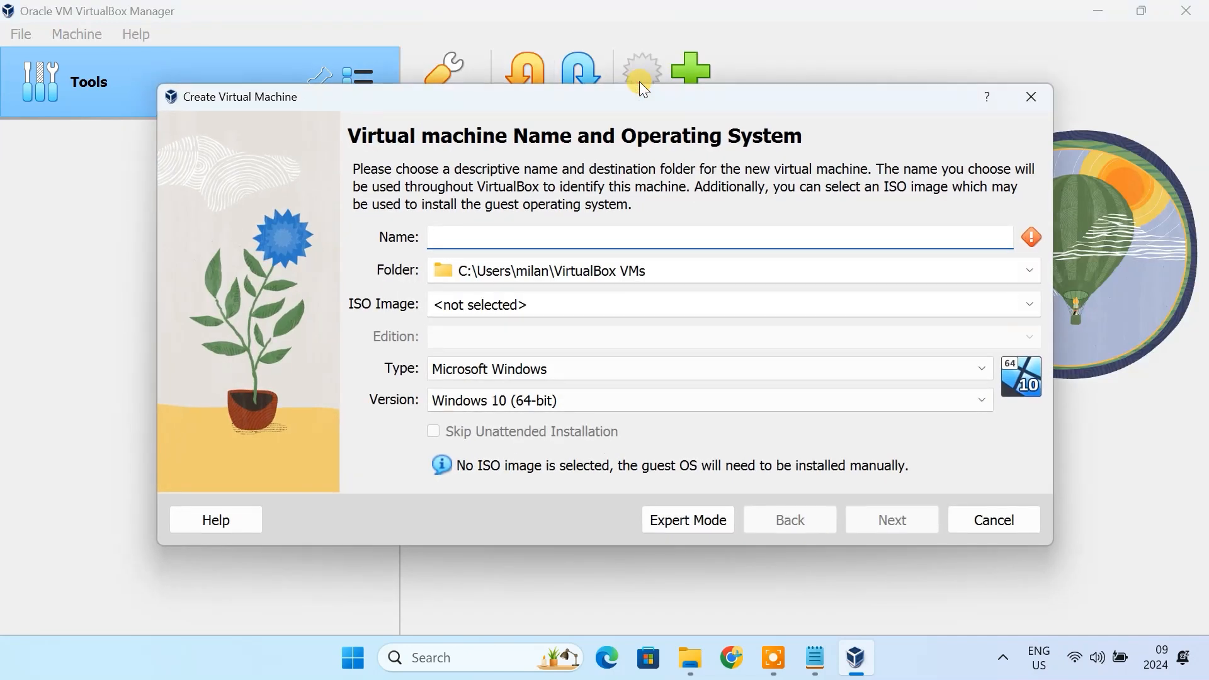
pyautogui.write('mac')
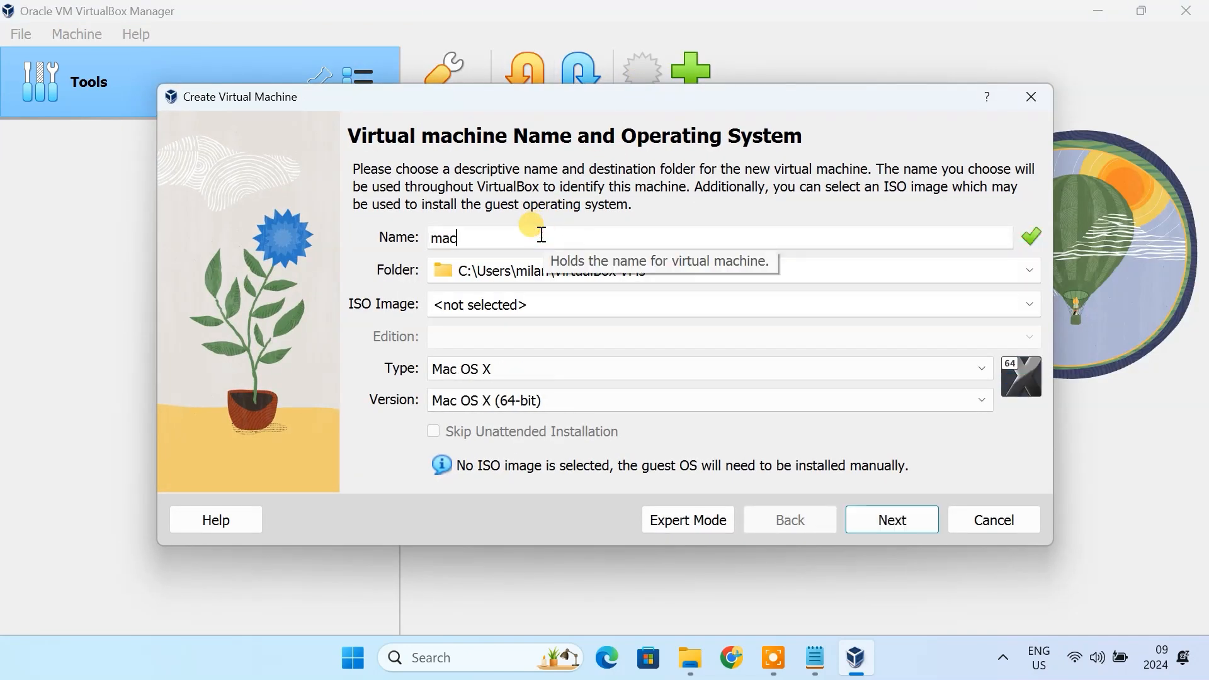
pyautogui.click(1028, 303)
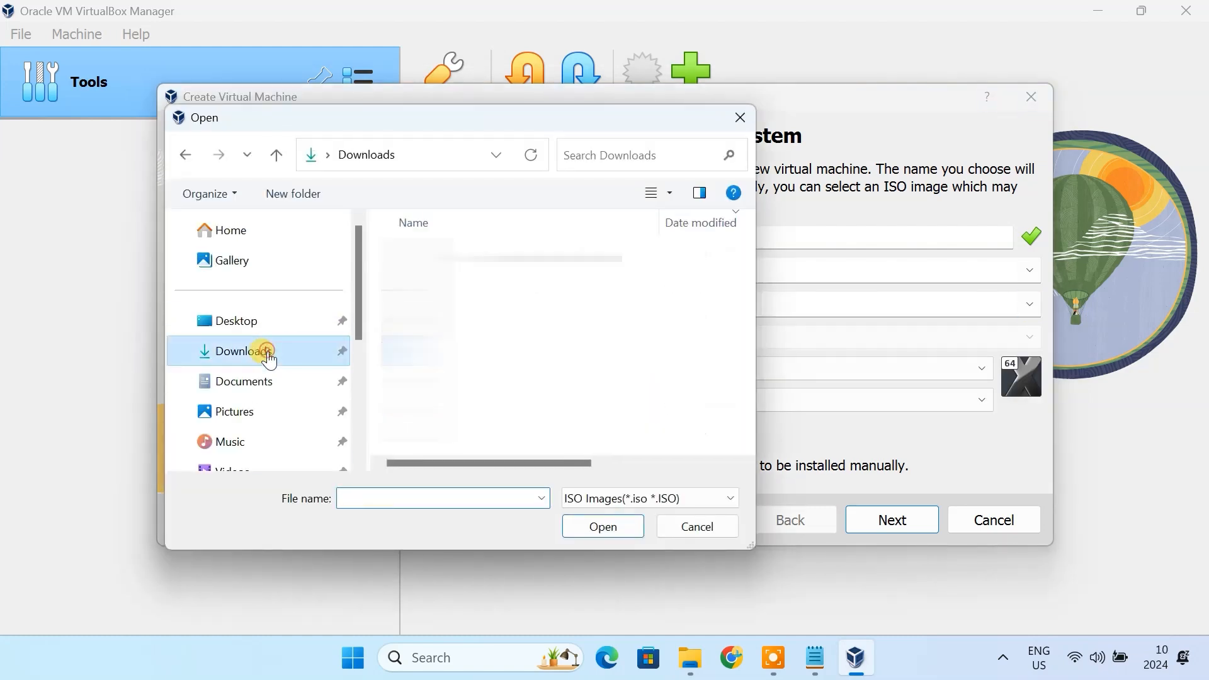
pyautogui.click(601, 527)
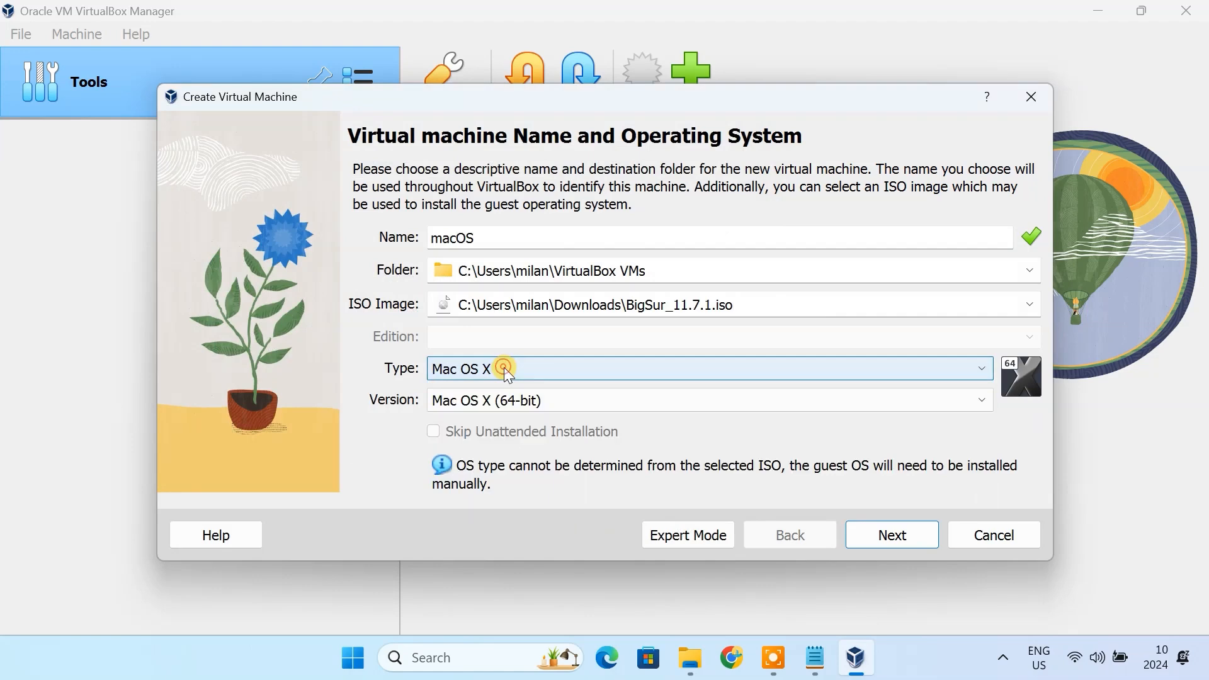
# Set the guest type to Mac OS X, size the virtual disk and pick the Big Sur ISO via Other
pyautogui.click(891, 534)
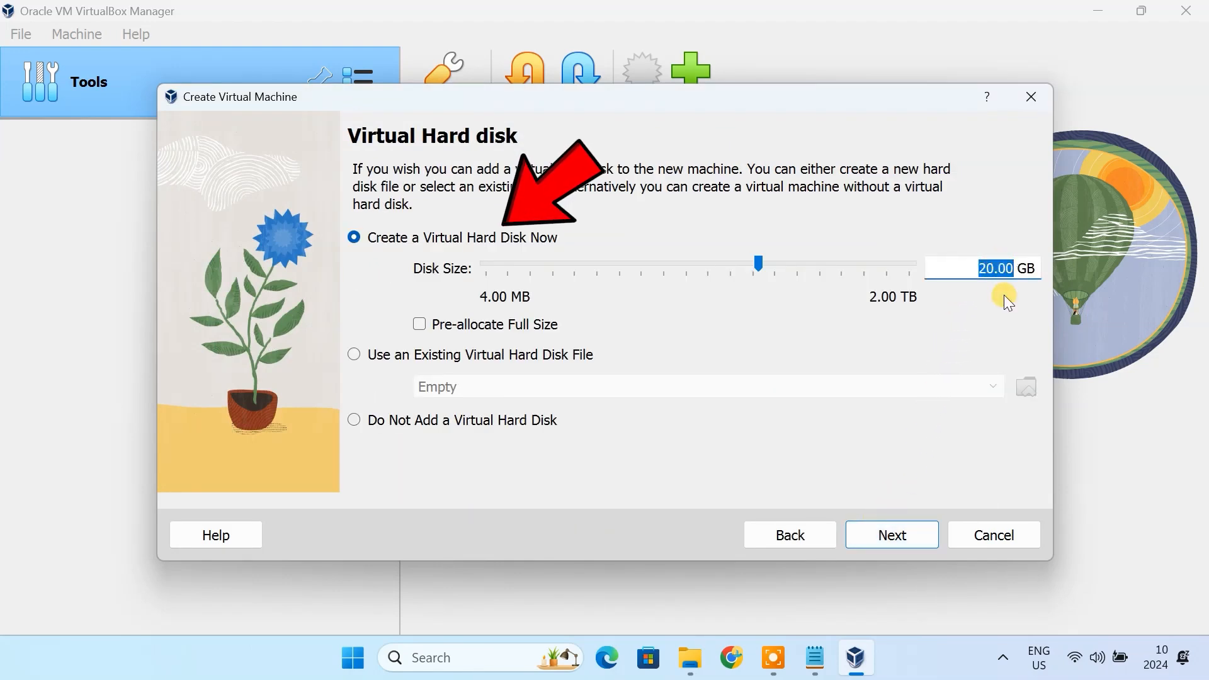
pyautogui.click(890, 533)
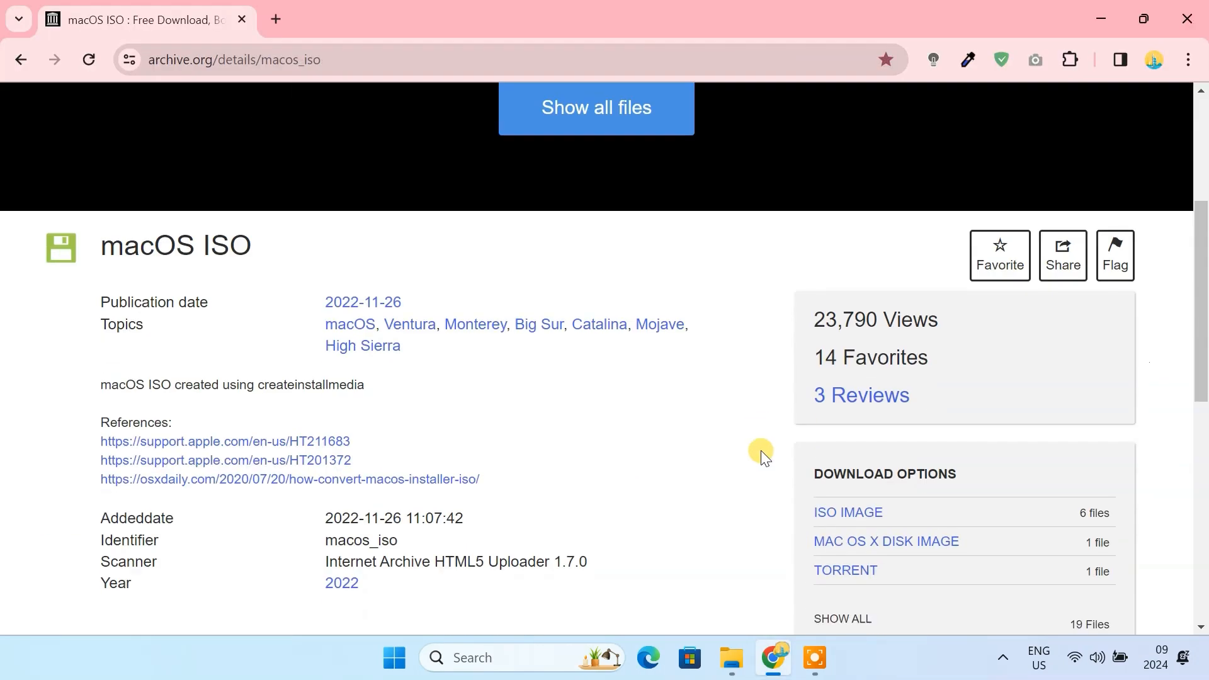
pyautogui.click(847, 512)
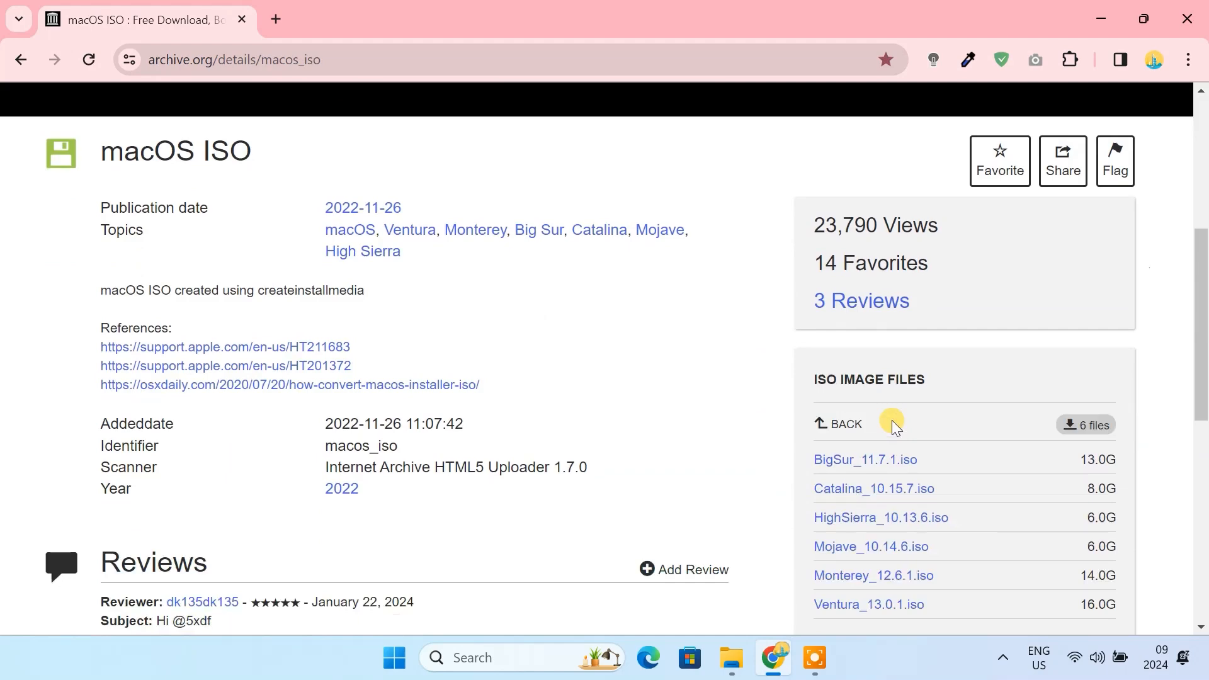
pyautogui.click(855, 657)
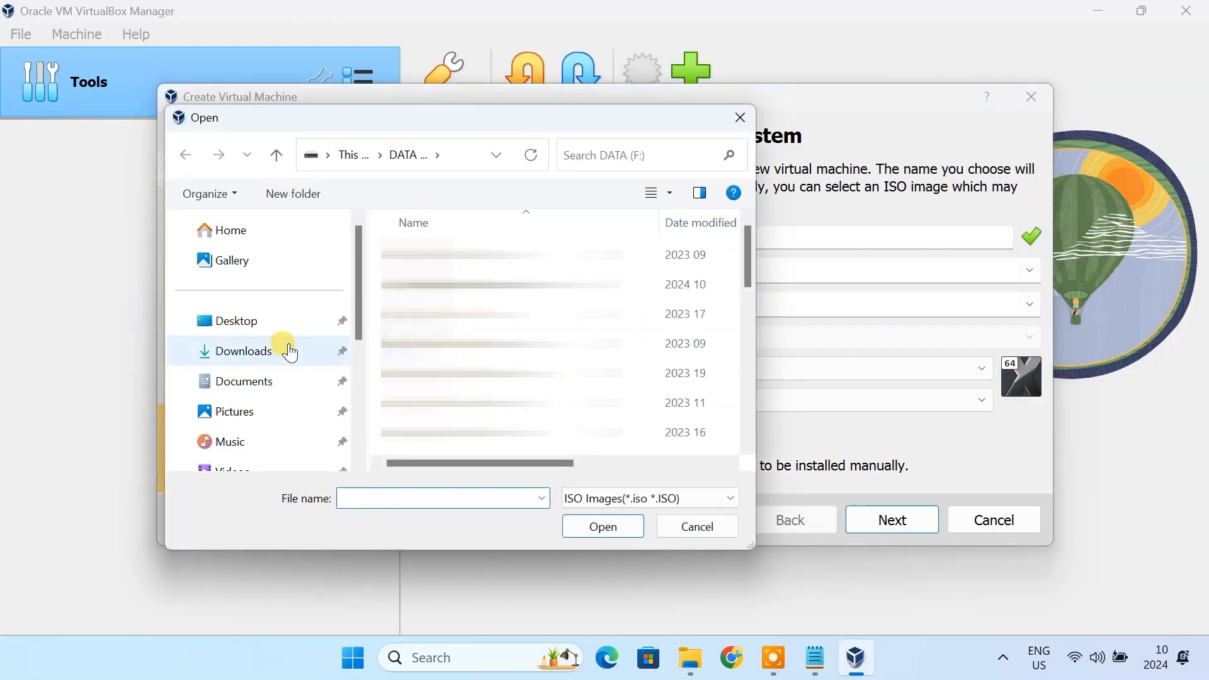
# Boot the macOS VM into Big Sur recovery and erase VBOX HARDDISK Media in Disk Utility
pyautogui.click(602, 526)
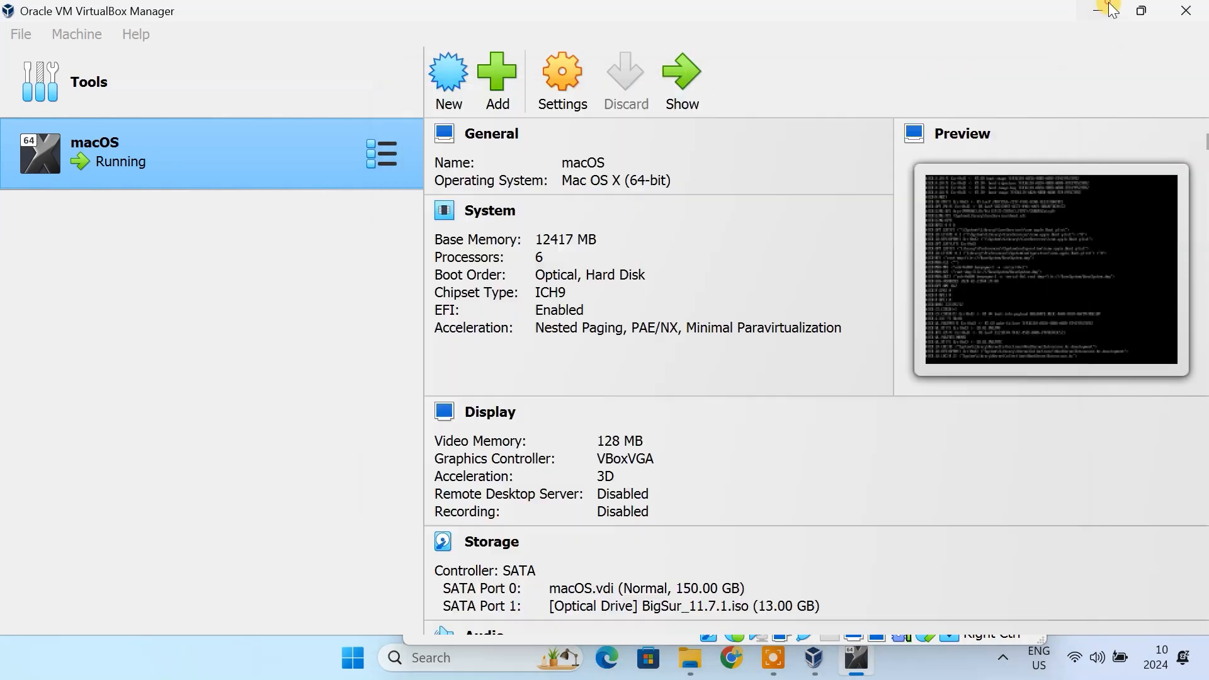
pyautogui.click(853, 658)
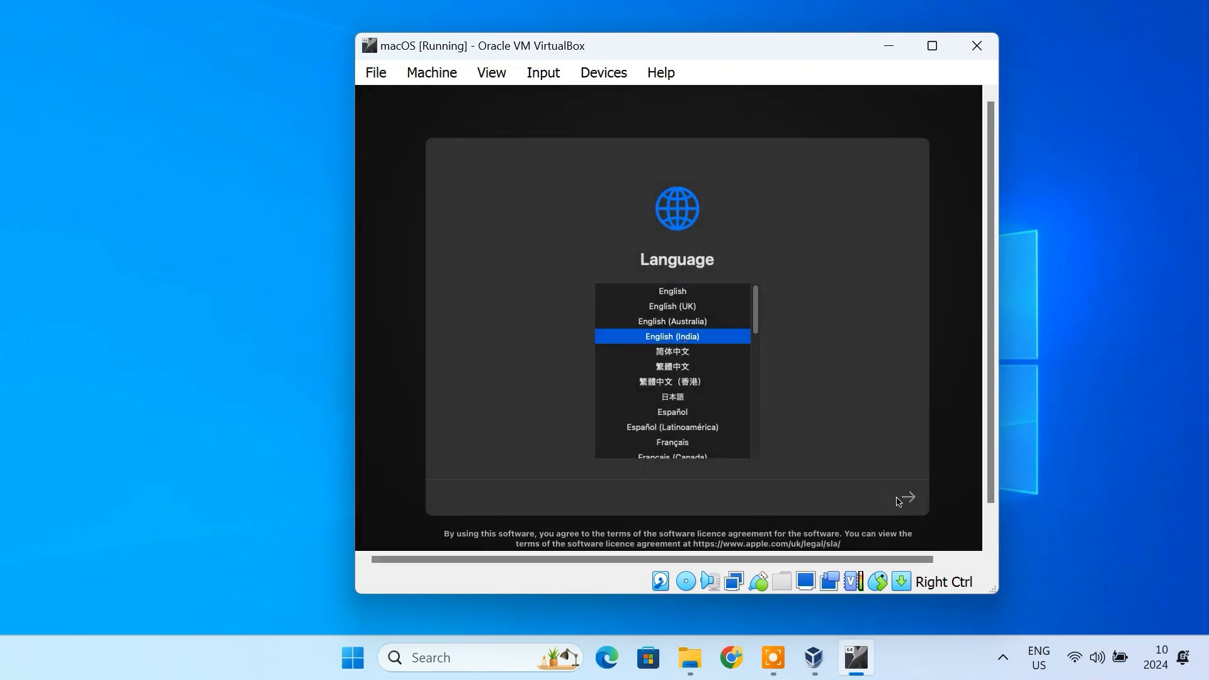
pyautogui.click(904, 497)
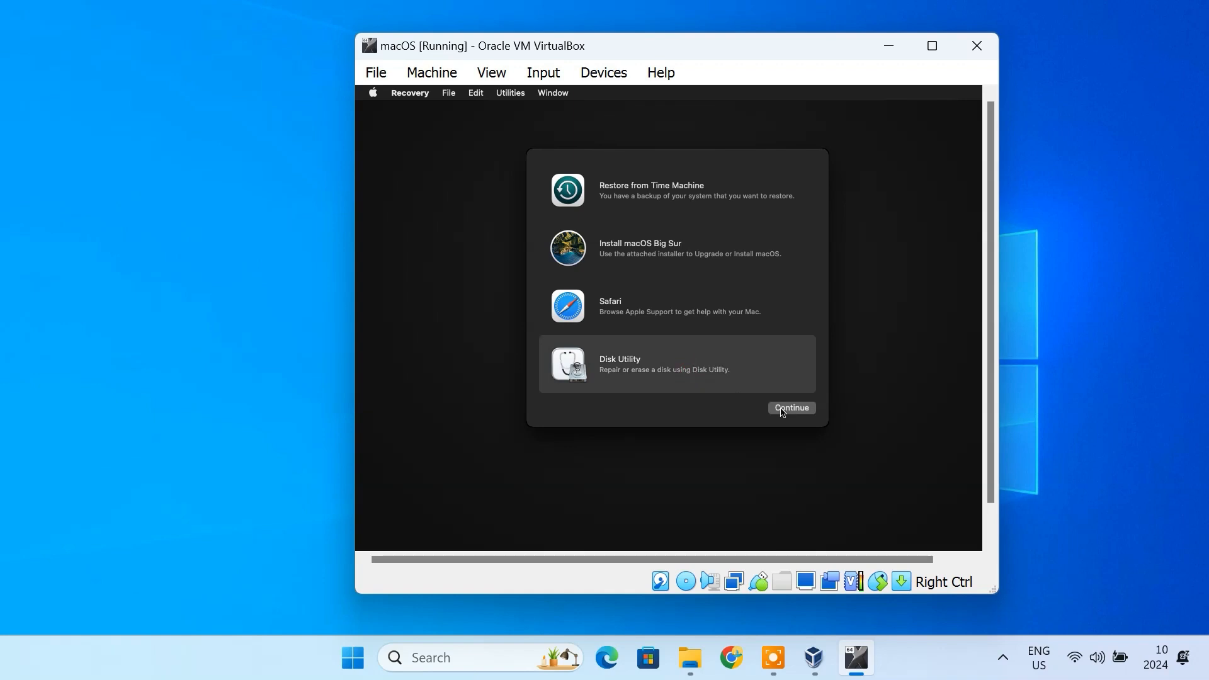
pyautogui.click(791, 407)
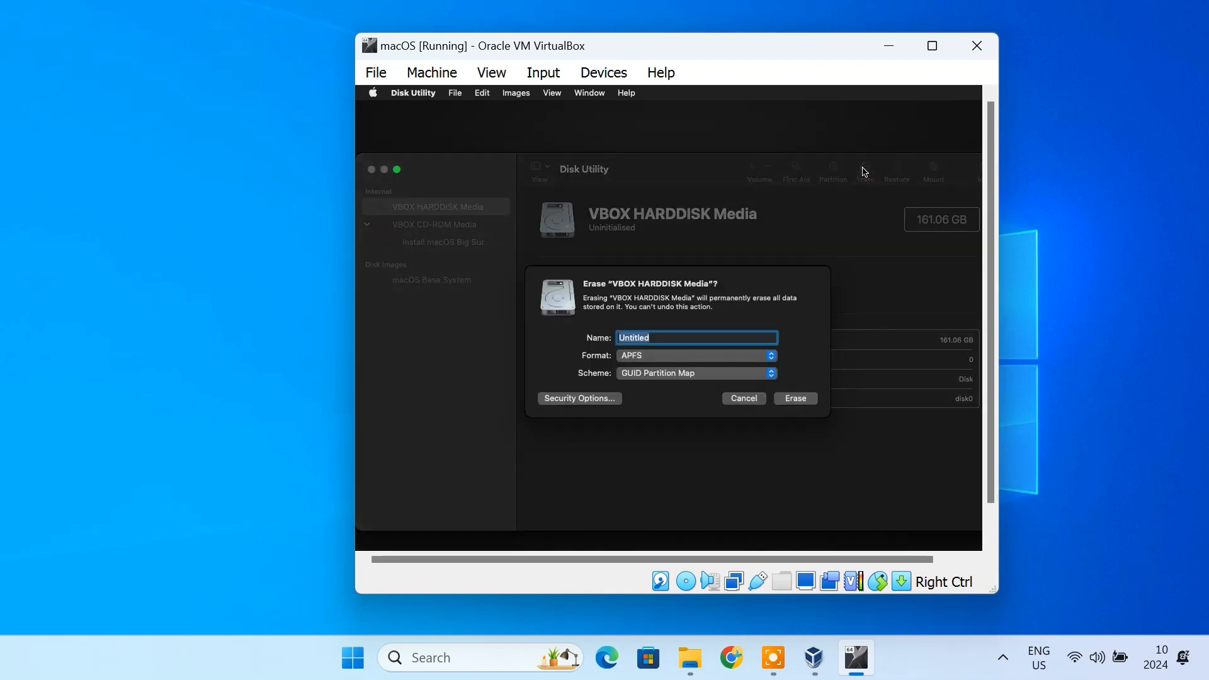
pyautogui.click(795, 398)
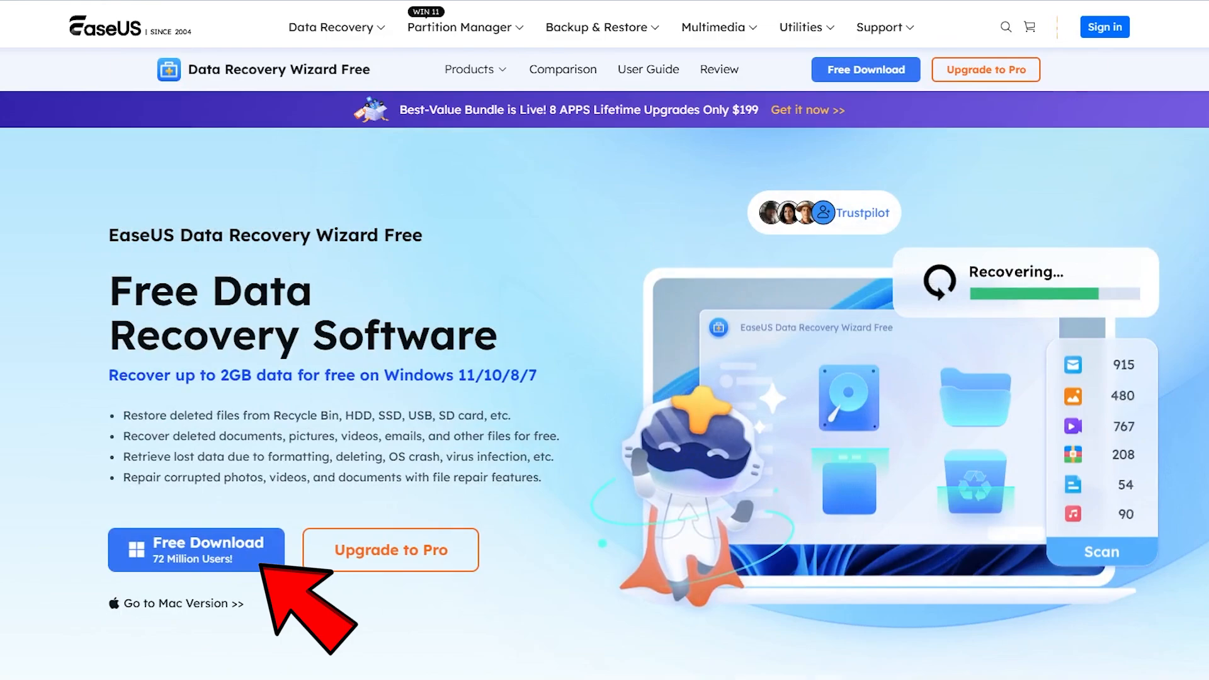
pyautogui.click(195, 549)
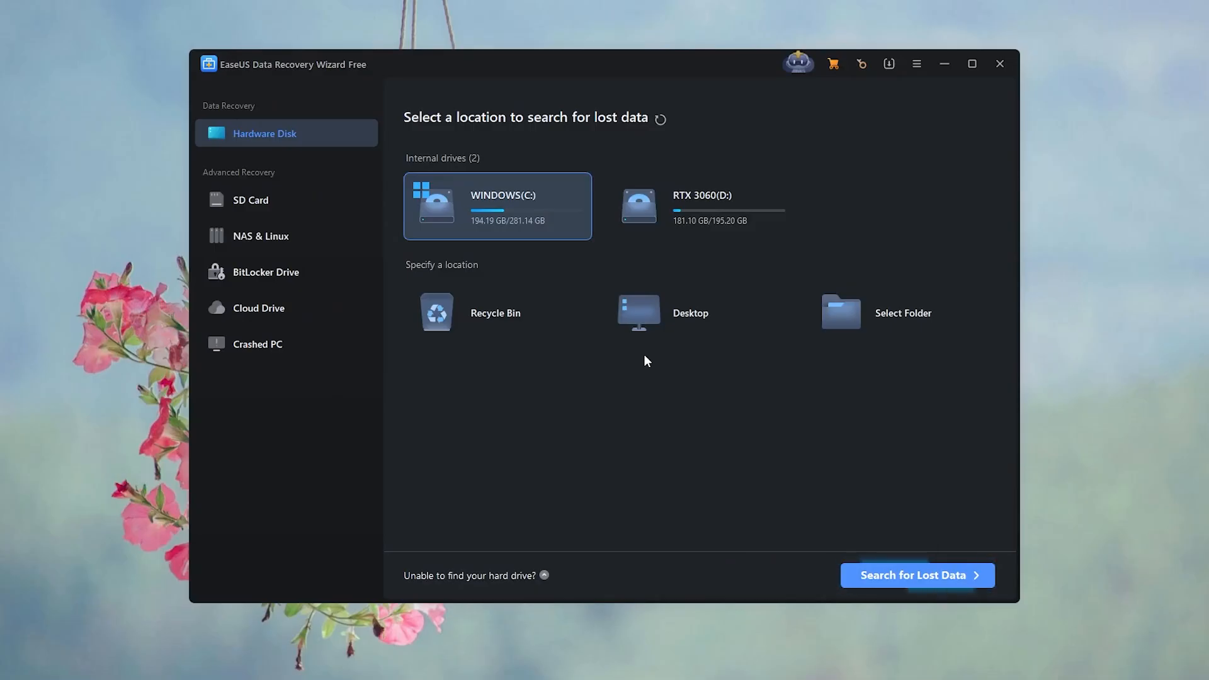
pyautogui.moveTo(702, 205)
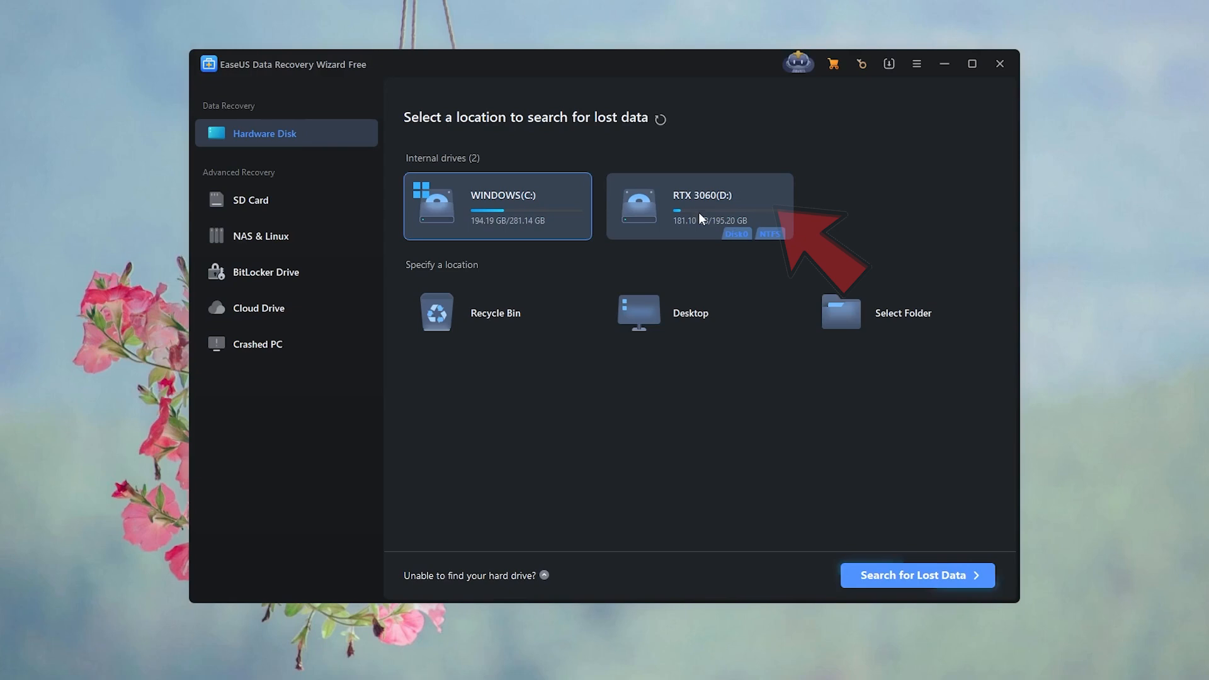
# Scan RTX 3060 (D:) for lost files and recover 1.JPG to WINDOWS (C:)
pyautogui.click(699, 205)
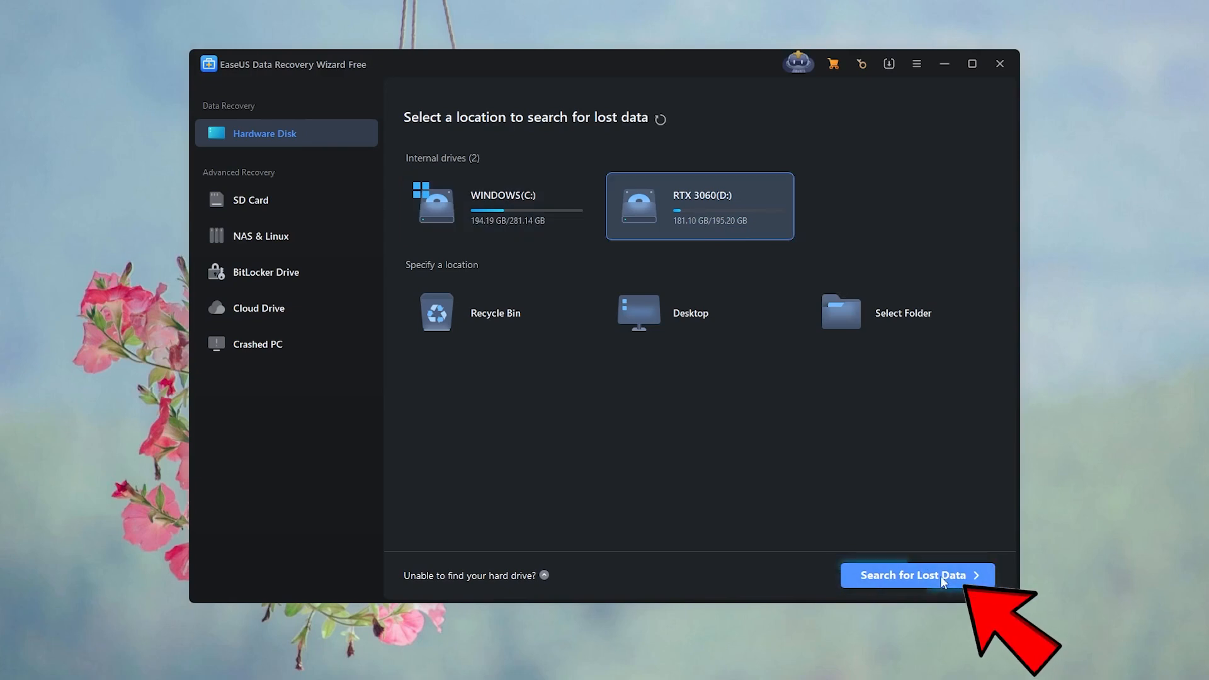
pyautogui.click(916, 575)
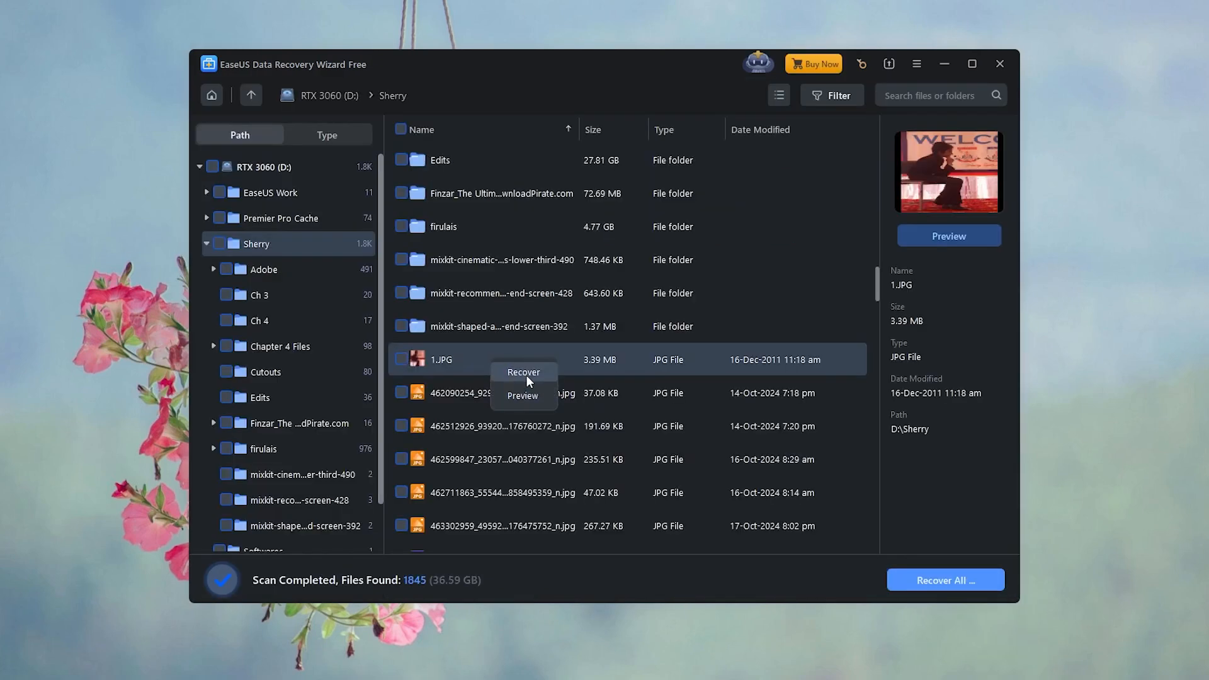
pyautogui.click(523, 373)
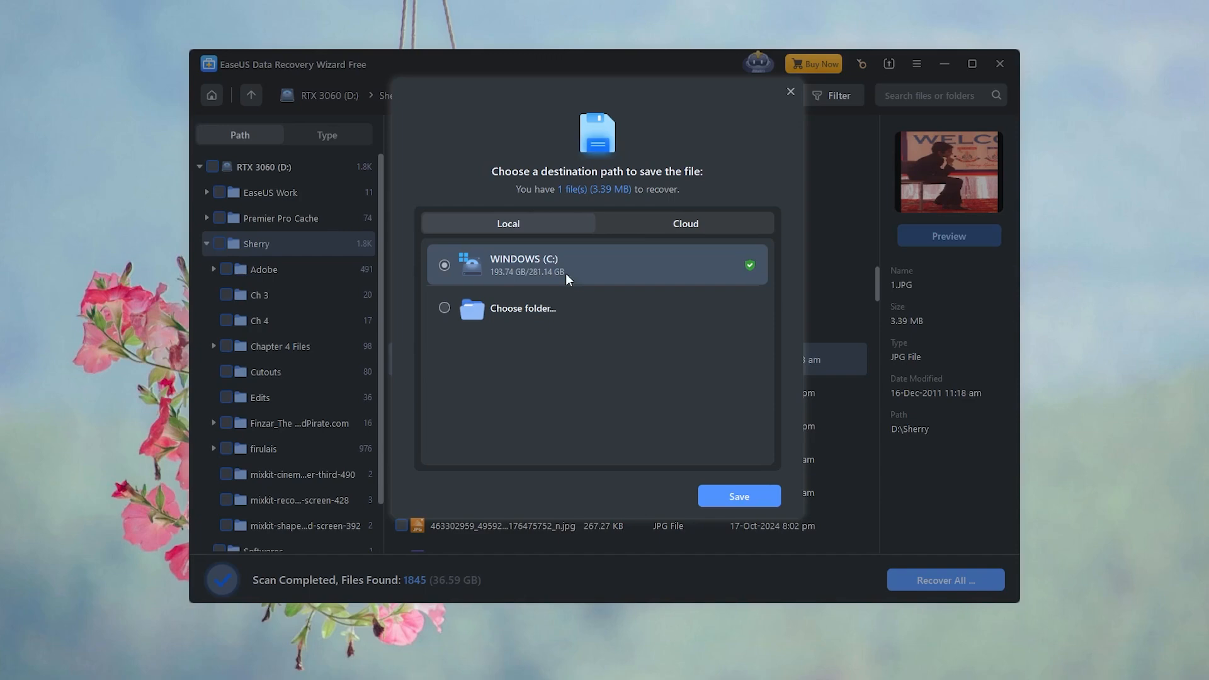
pyautogui.click(736, 496)
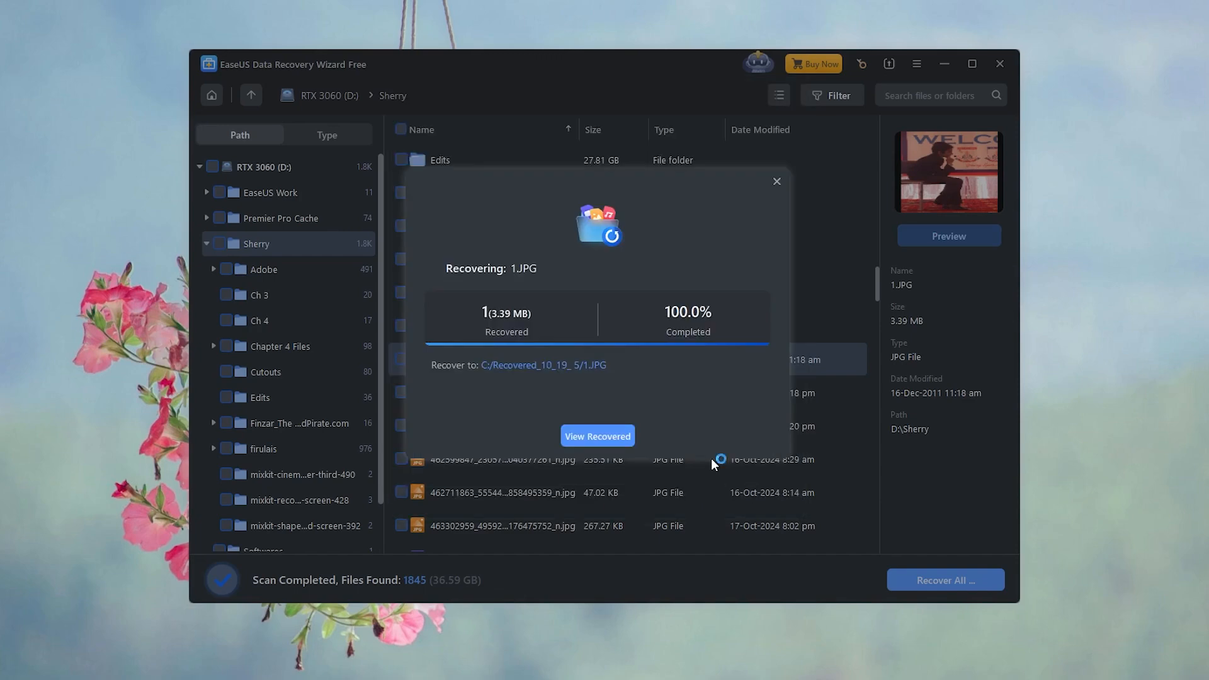
pyautogui.click(596, 436)
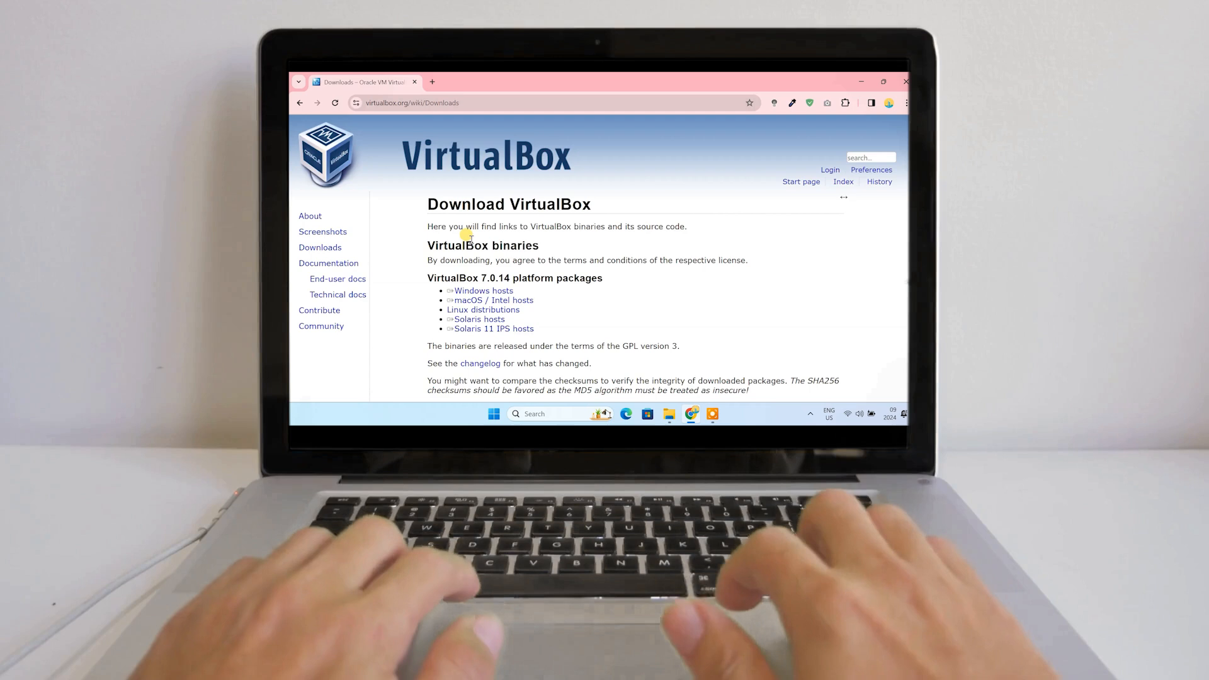
# Start downloading the VirtualBox 7.0.14 Windows hosts installer (106 MB)
pyautogui.click(482, 291)
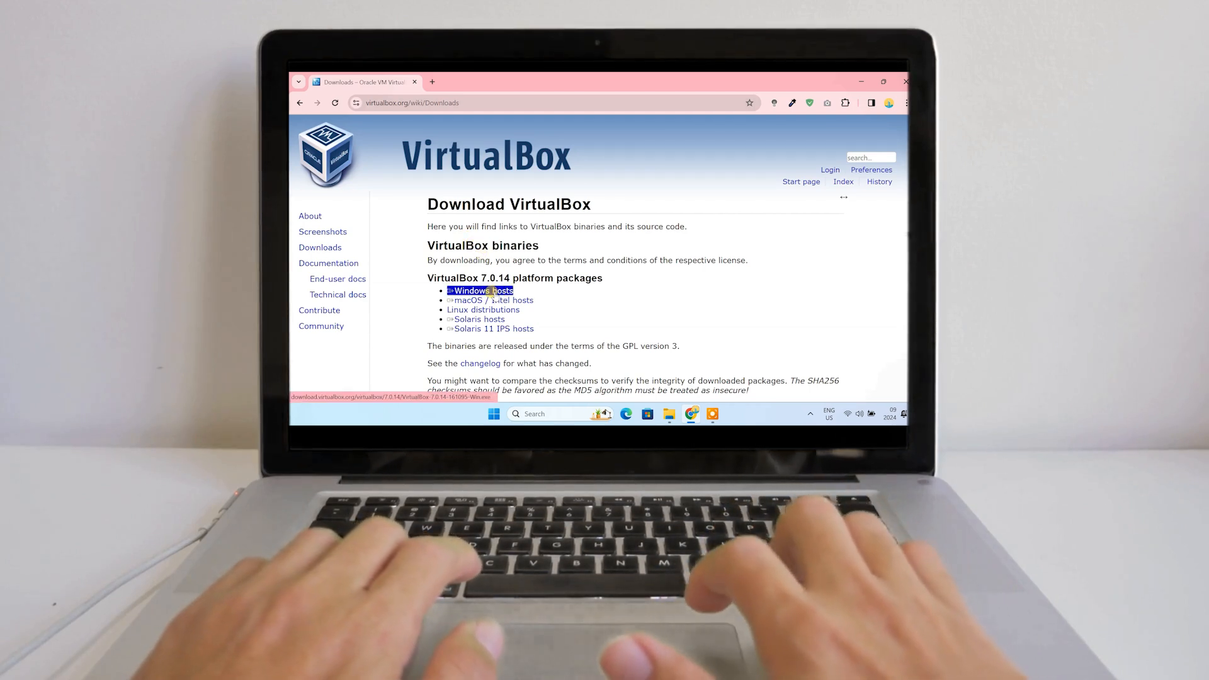
pyautogui.click(477, 290)
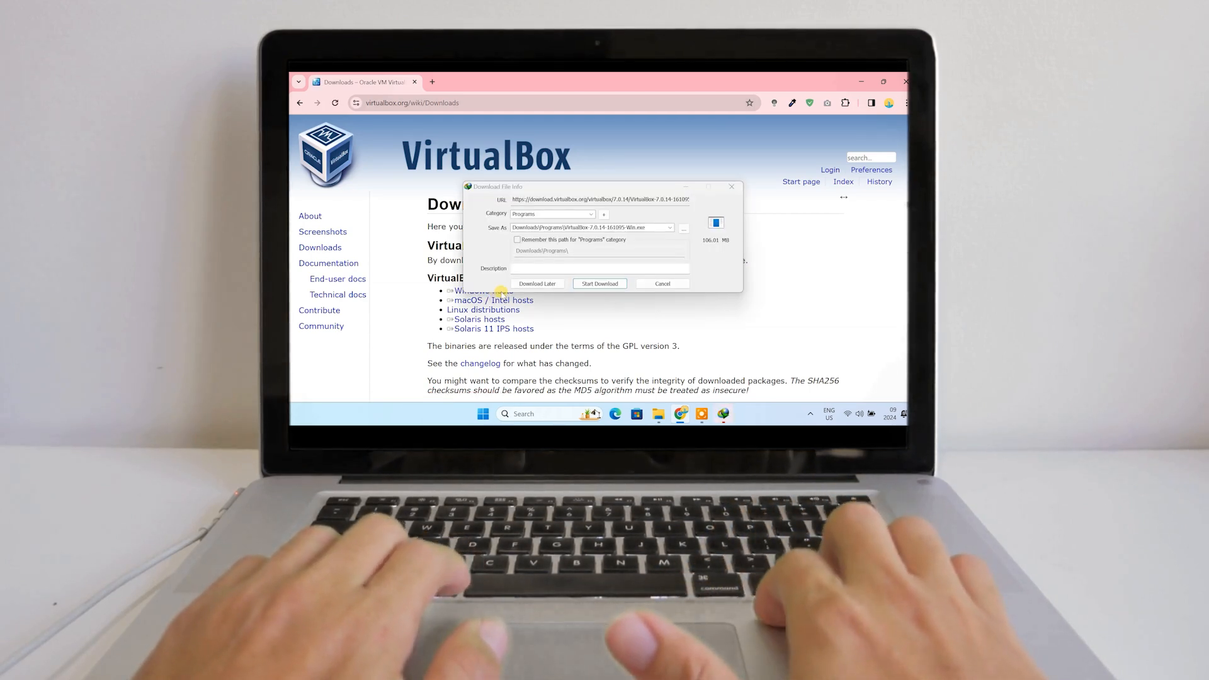